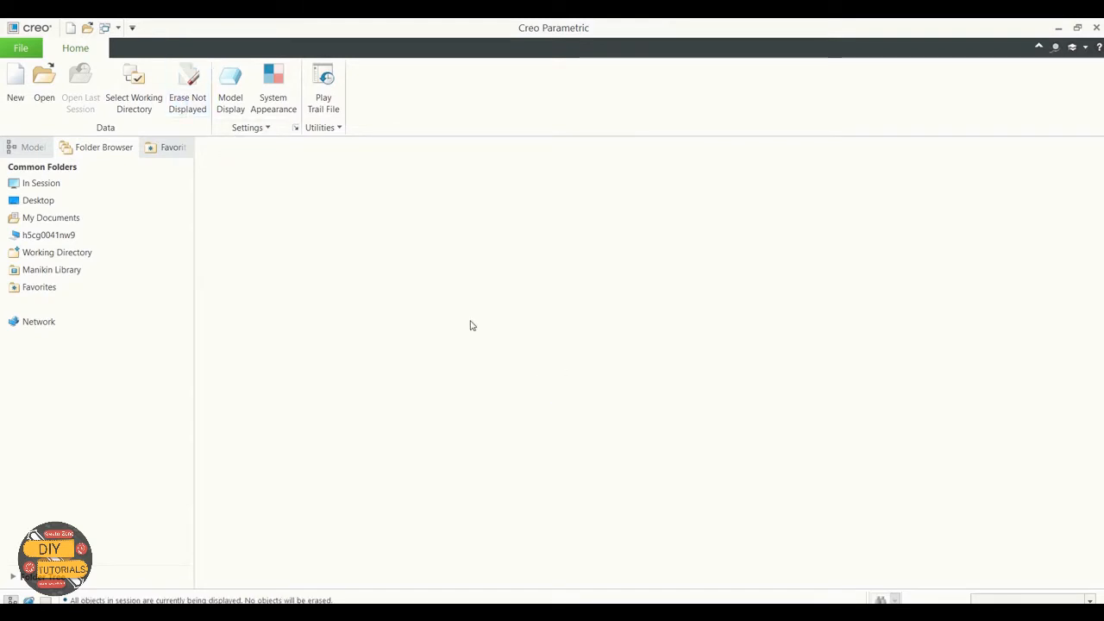
mouse_move(552, 317)
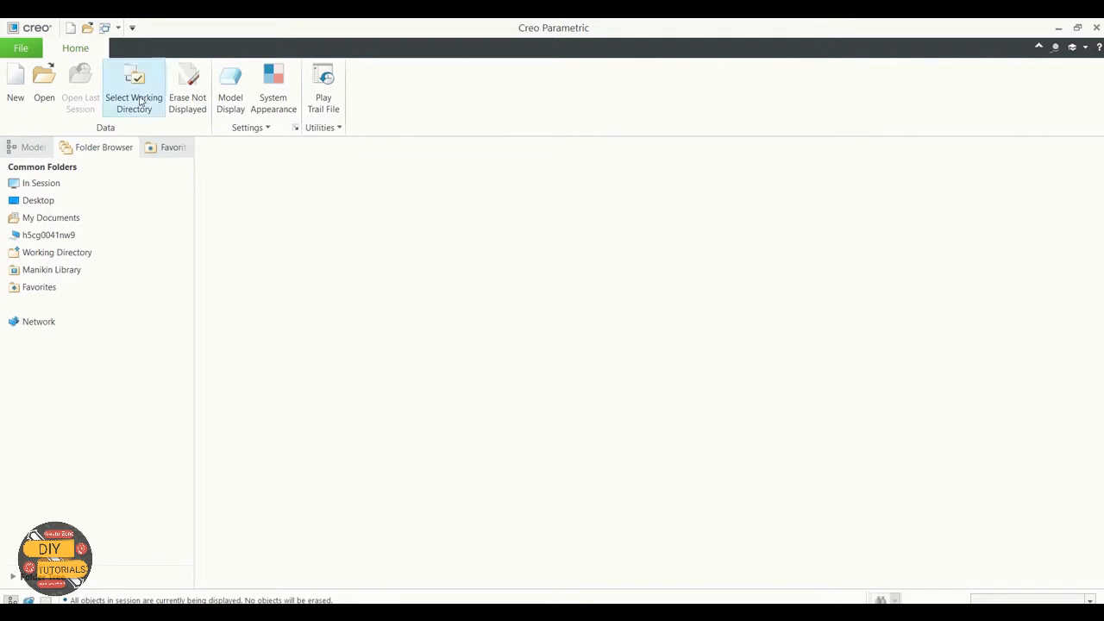
Set the working directory to Basic_tutorial > Exercise 2
click(134, 86)
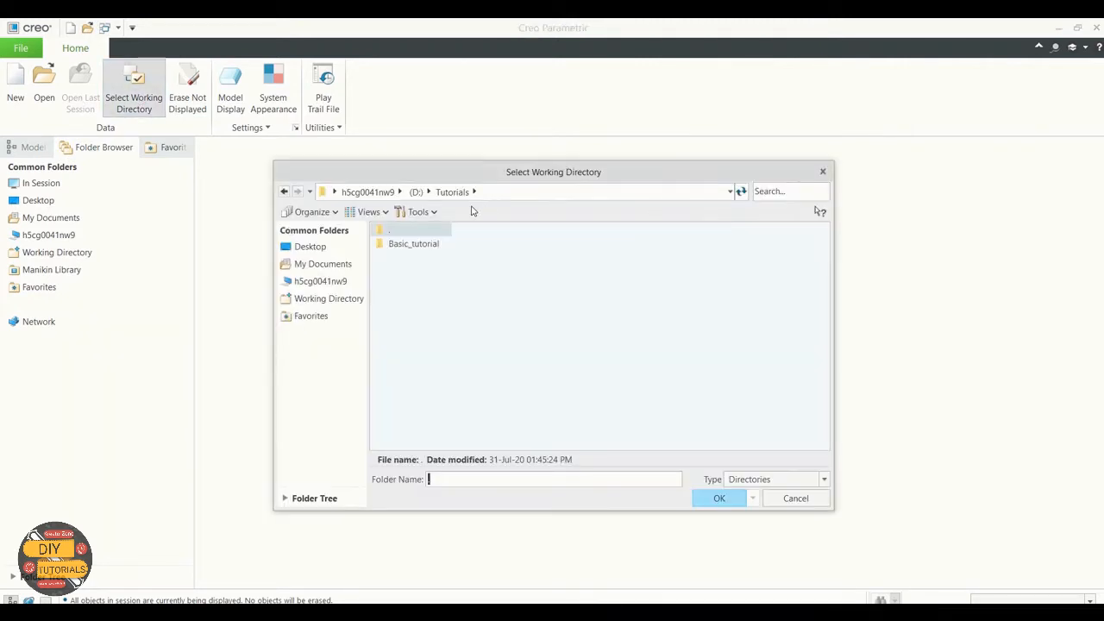
double_click(414, 243)
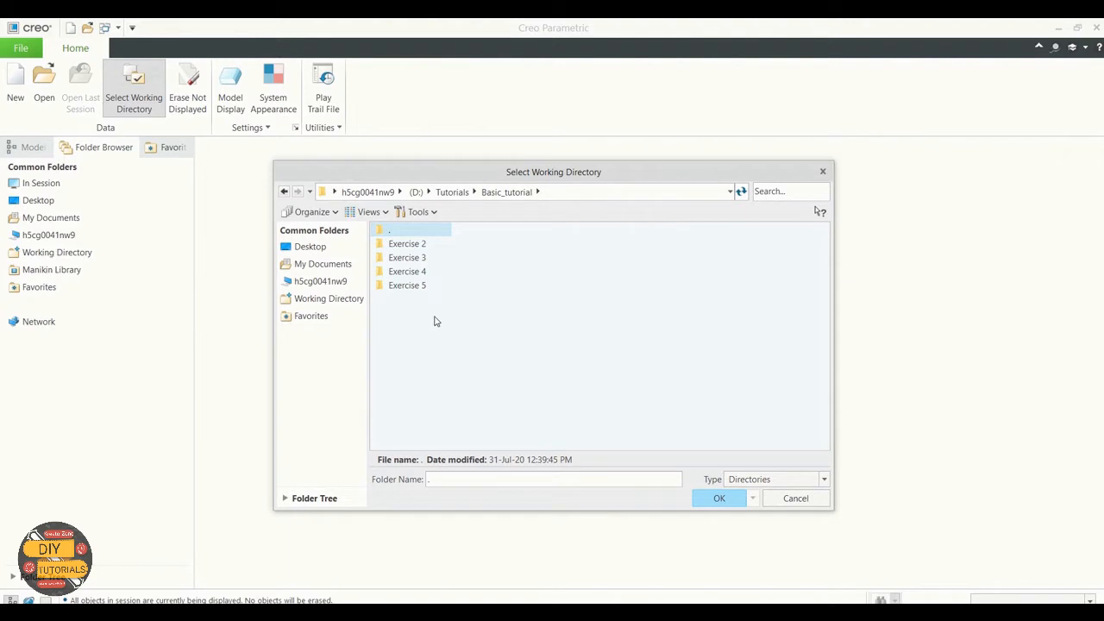
double_click(407, 243)
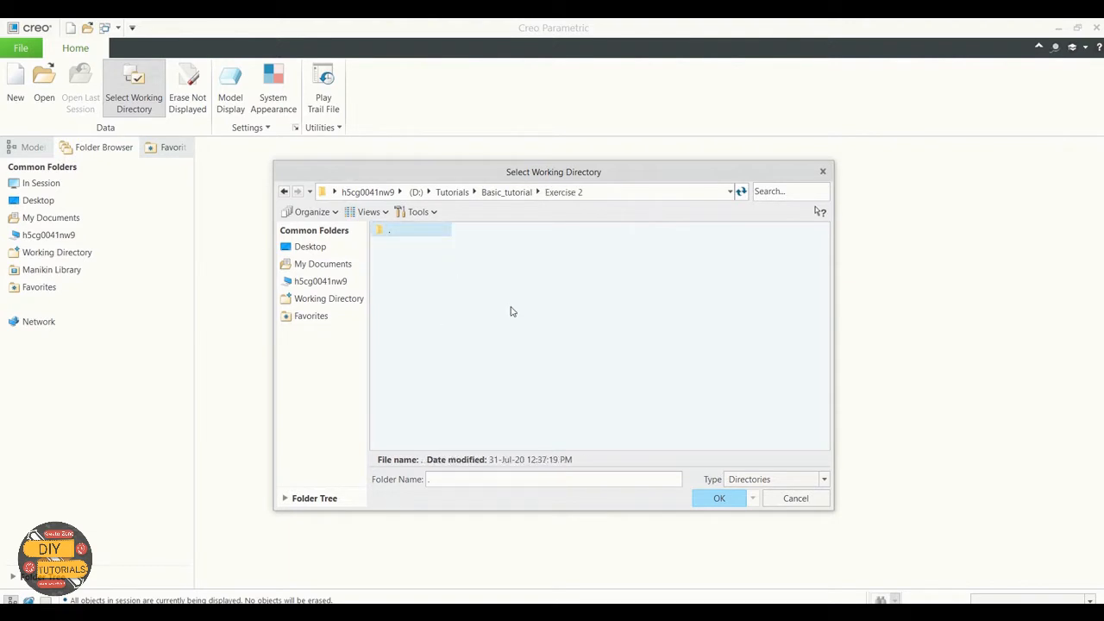
click(719, 497)
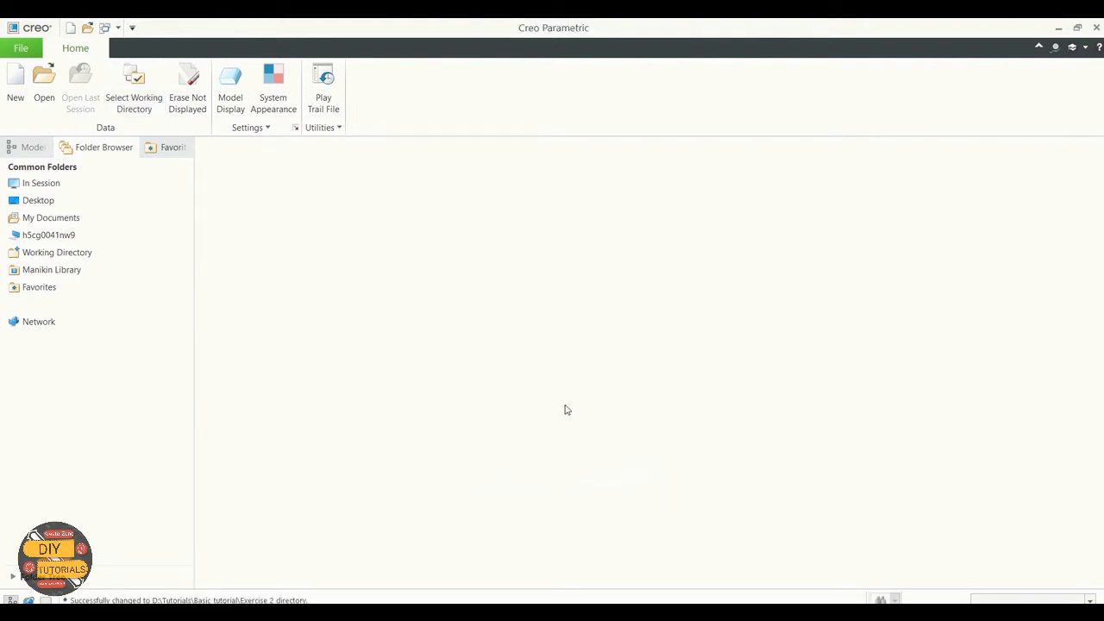
mouse_move(135, 86)
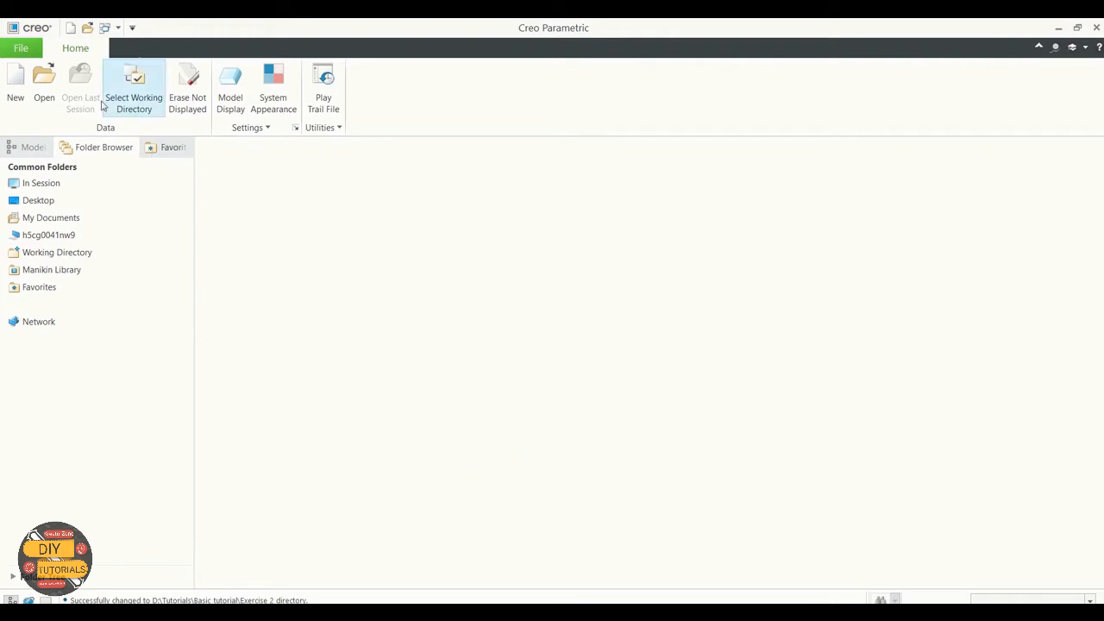
Open crankshaft.prt from the working directory
click(45, 86)
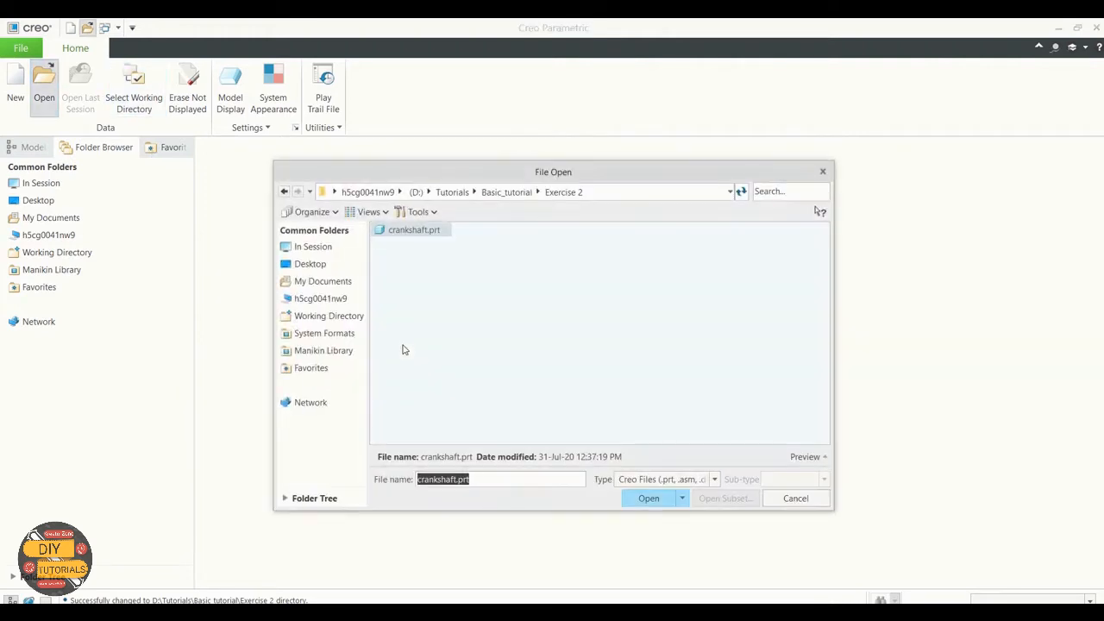
click(649, 496)
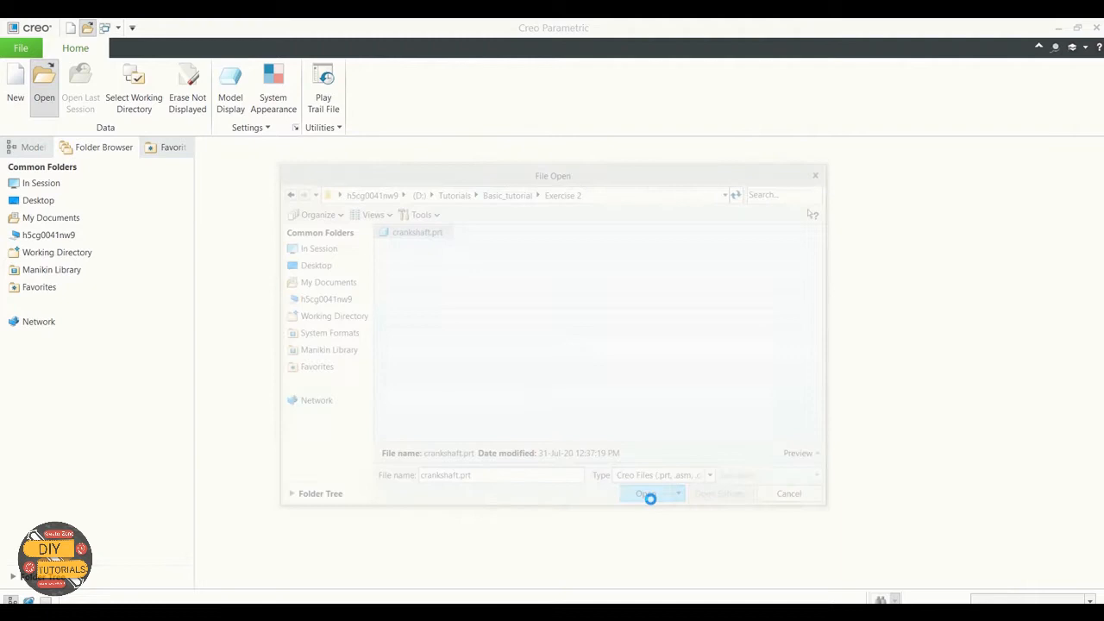
click(645, 493)
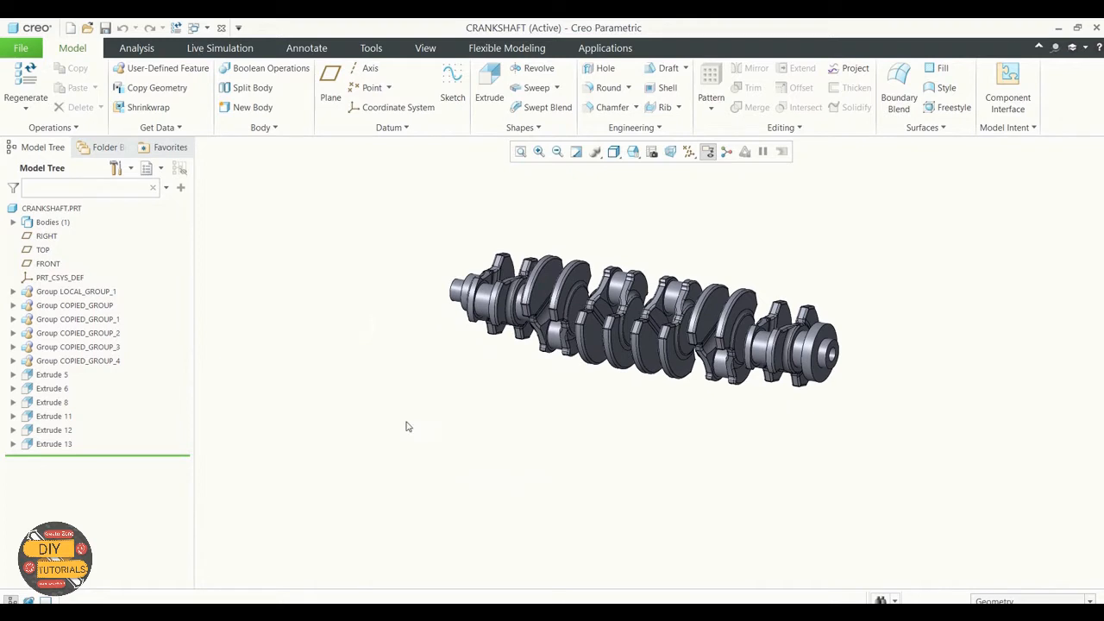
mouse_move(102, 360)
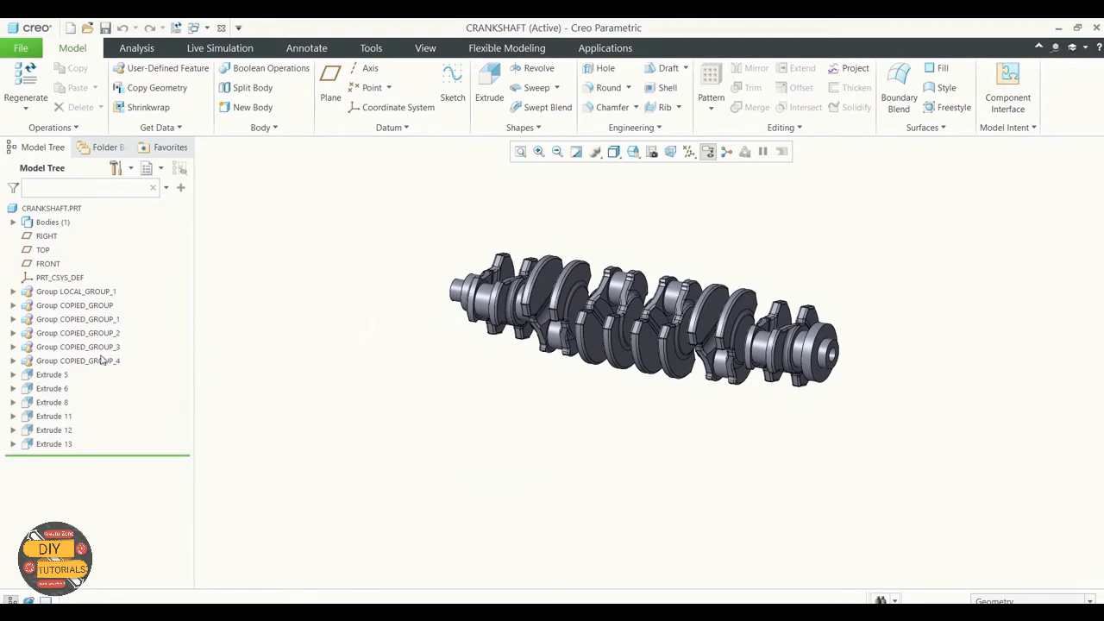
Expand the LOCAL_GROUP and COPIED_GROUP nodes to show nested groups and mirror features
click(14, 290)
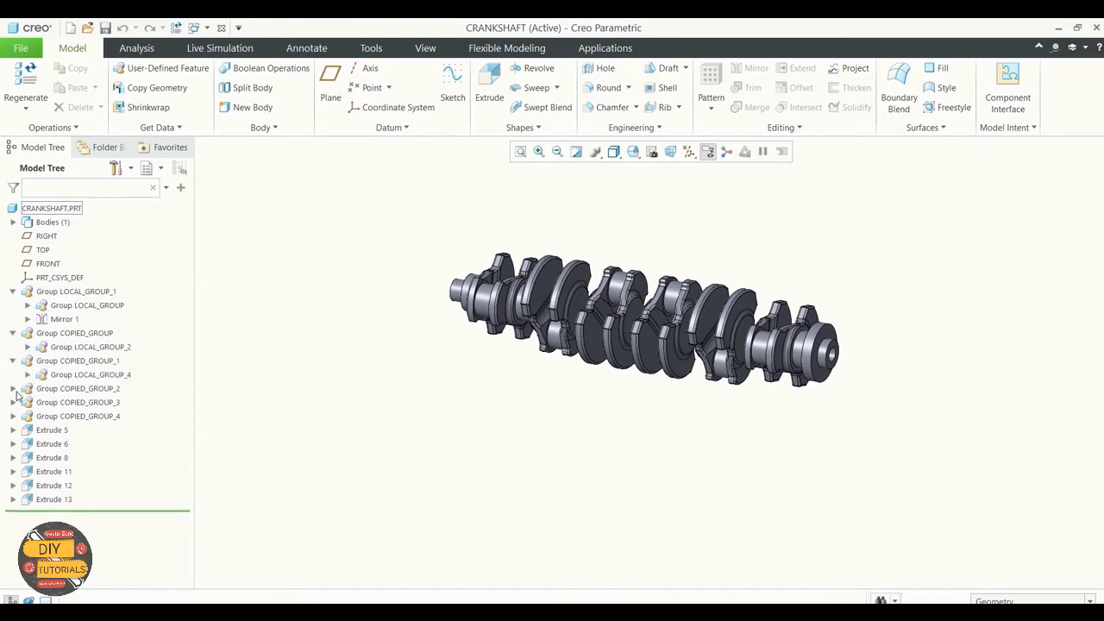
click(14, 388)
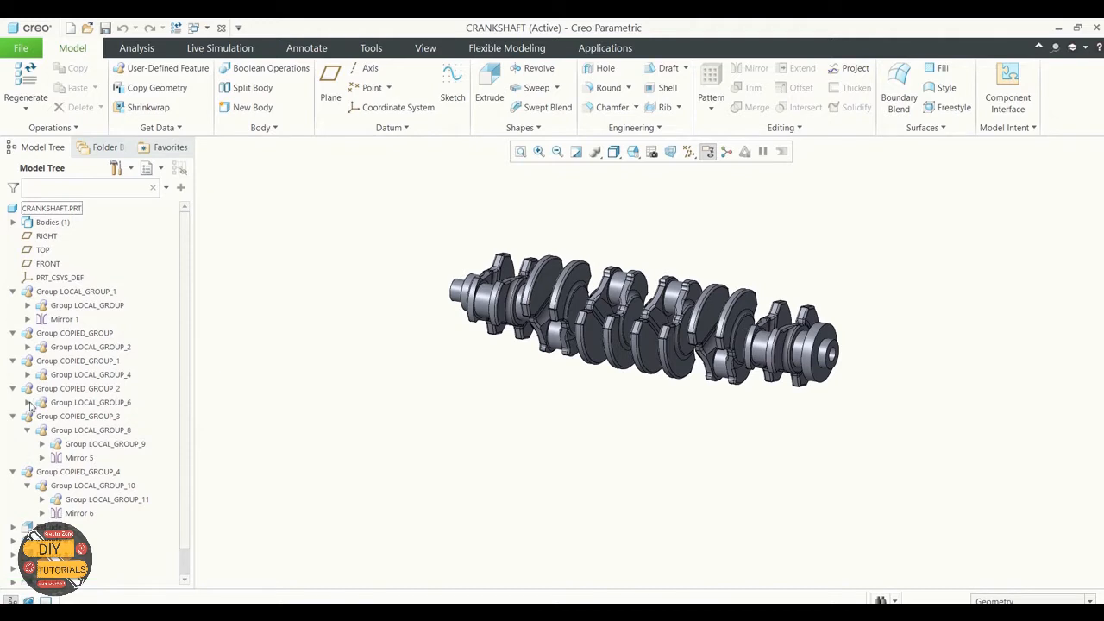
click(28, 360)
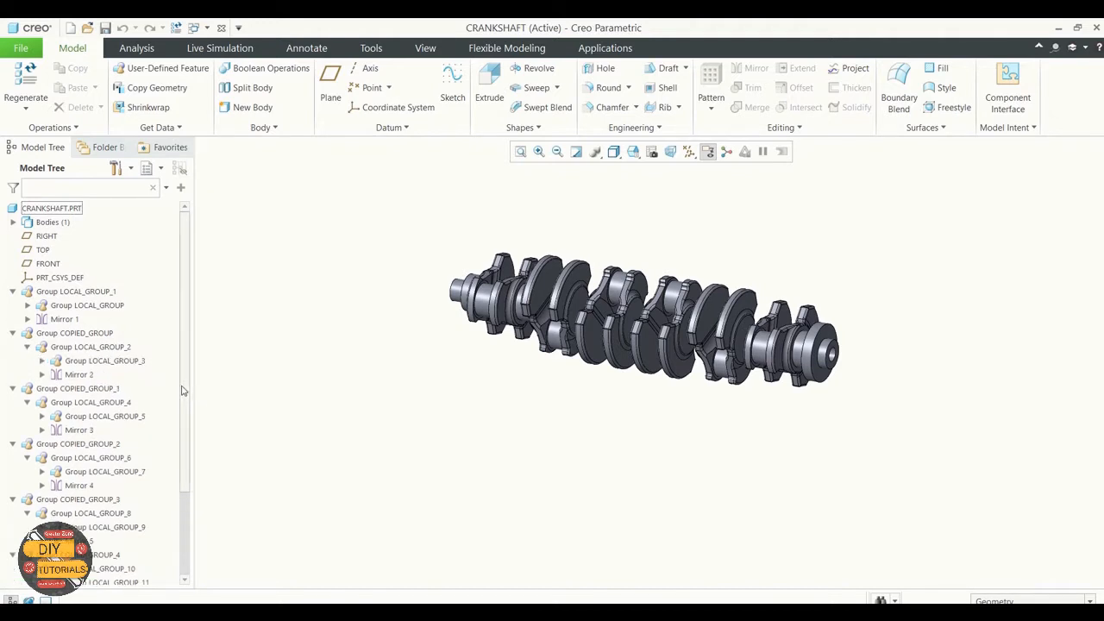
scroll(down, 3)
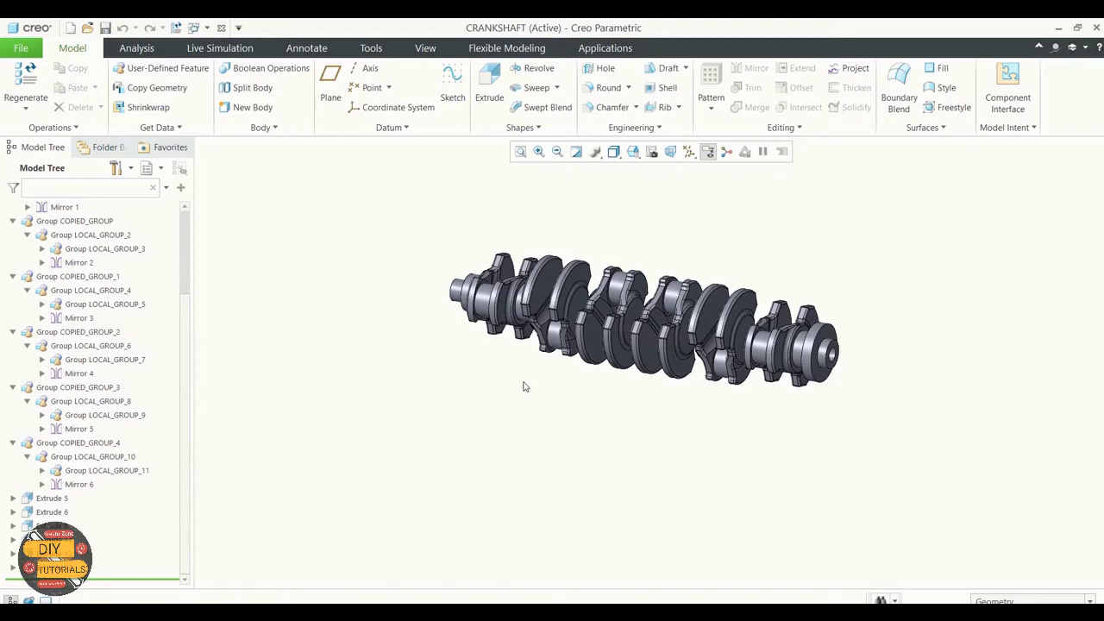
Select the journal group and start the Pattern tool on it from its context actions
click(531, 302)
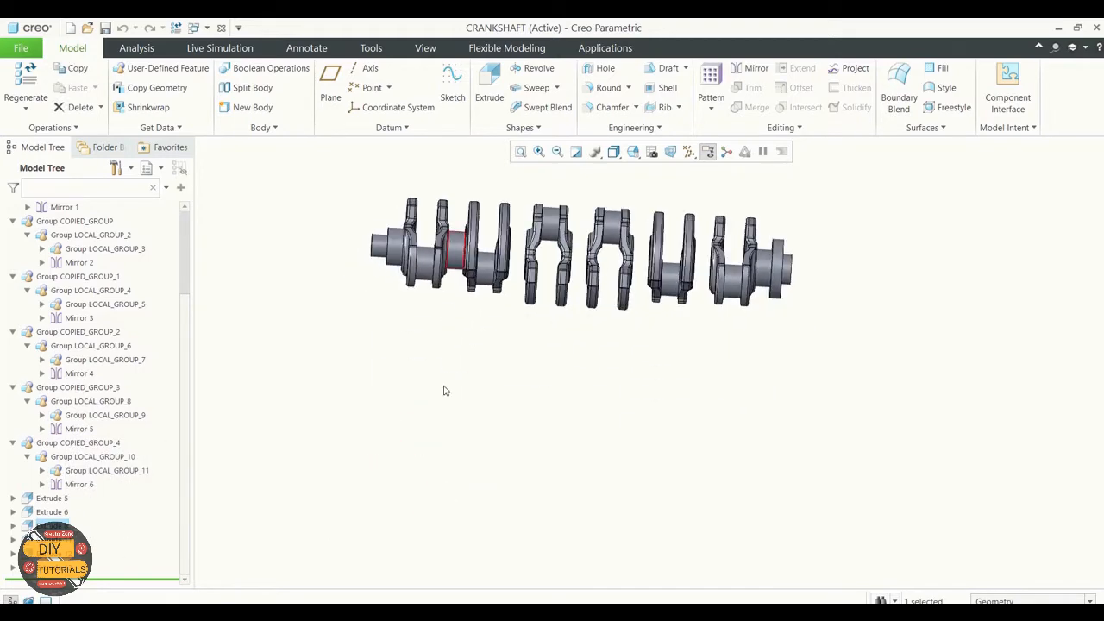
scroll(up, 3)
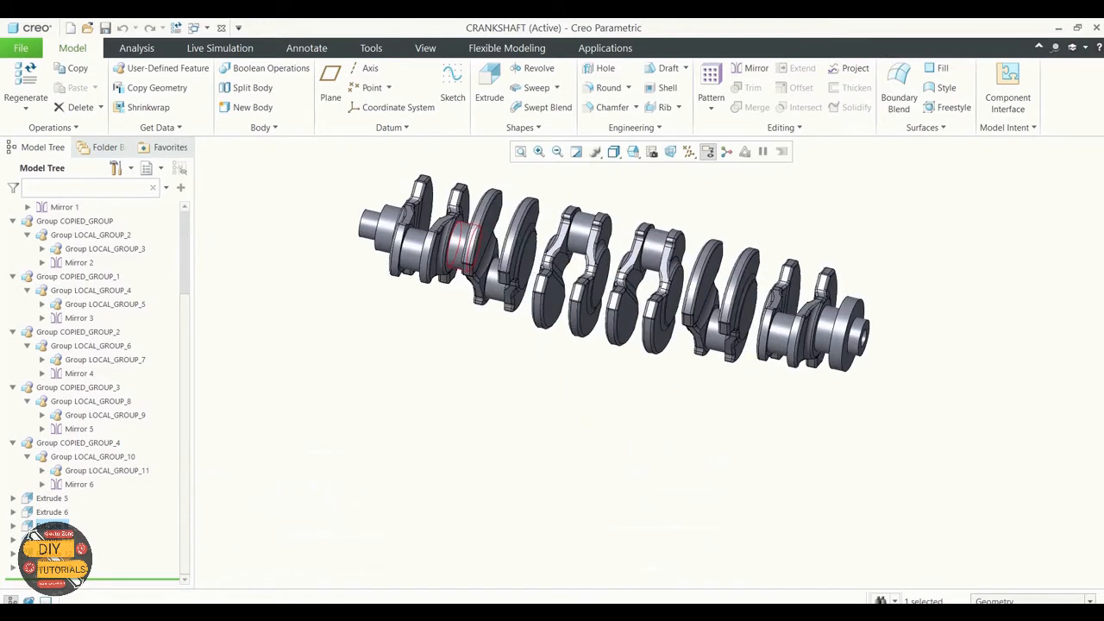
right_click(104, 358)
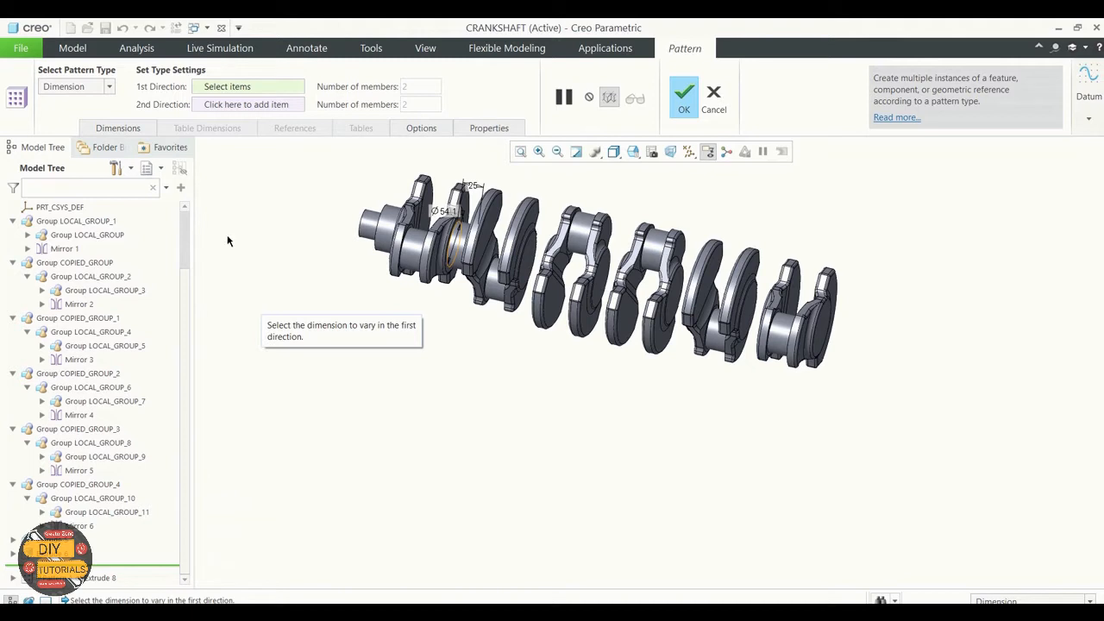
Pattern the crank throw along the shaft axis as a Direction pattern of 5 members spaced 89.30
click(108, 86)
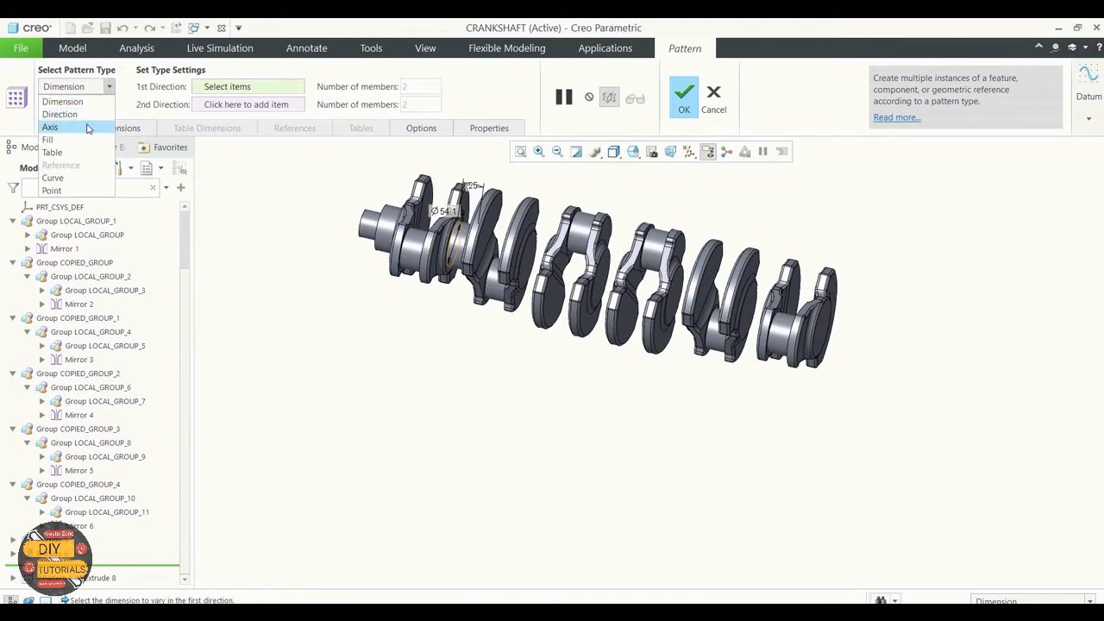
click(58, 114)
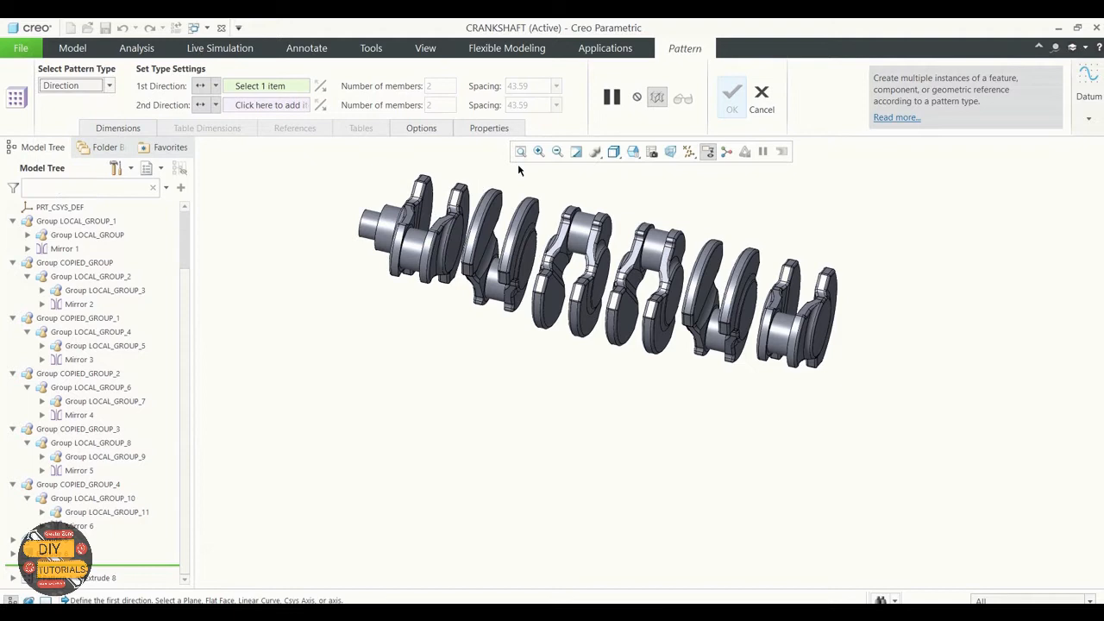
click(690, 152)
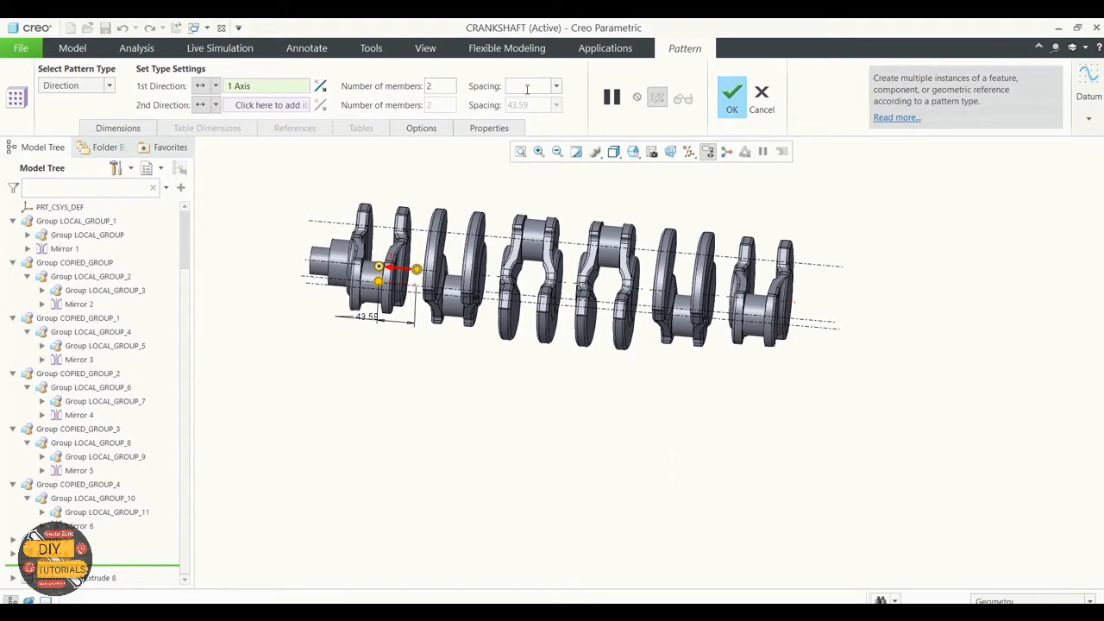
text(89.30)
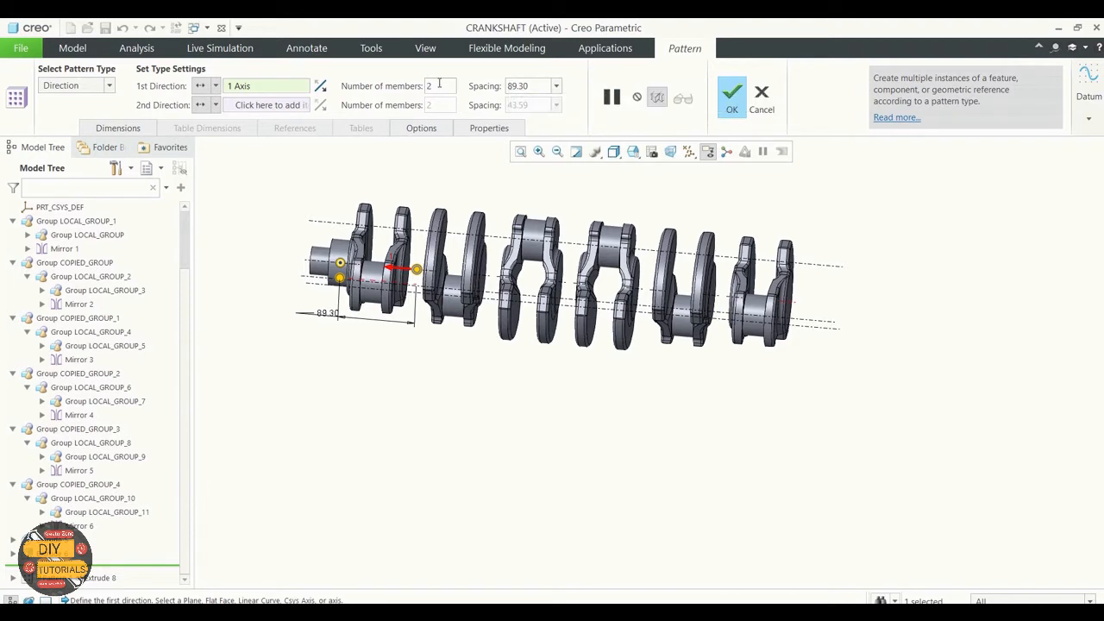
mouse_move(321, 86)
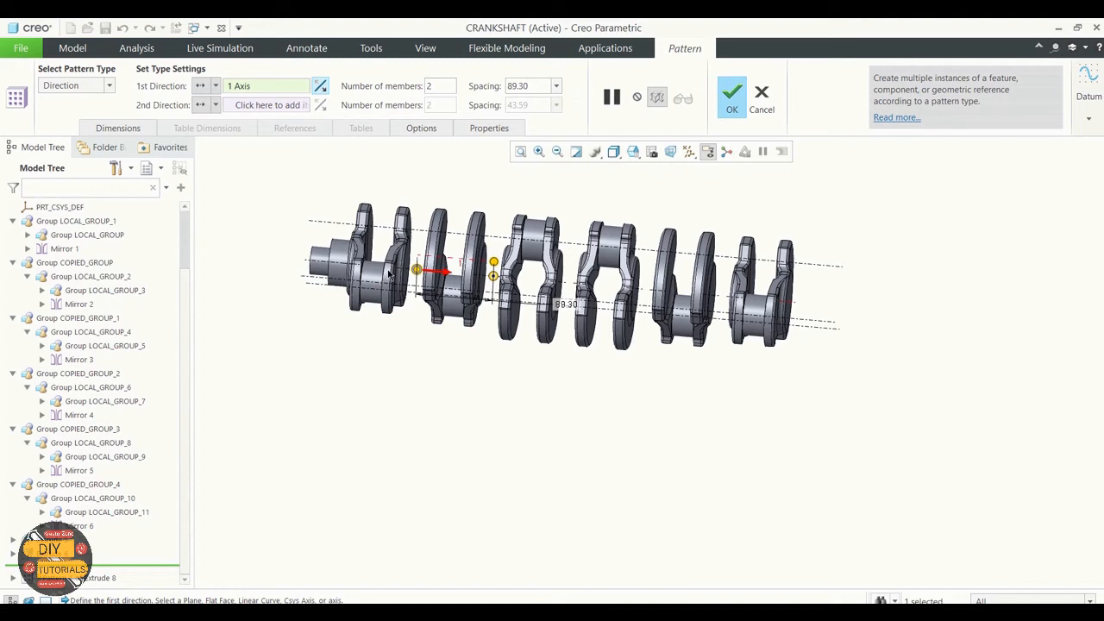
mouse_move(452, 164)
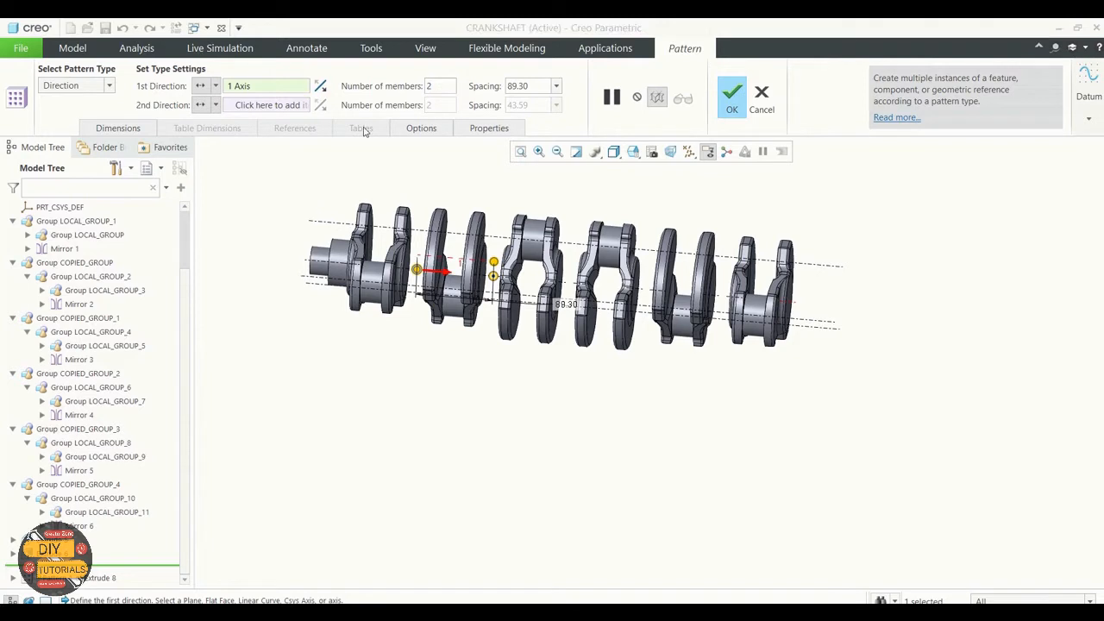
click(435, 86)
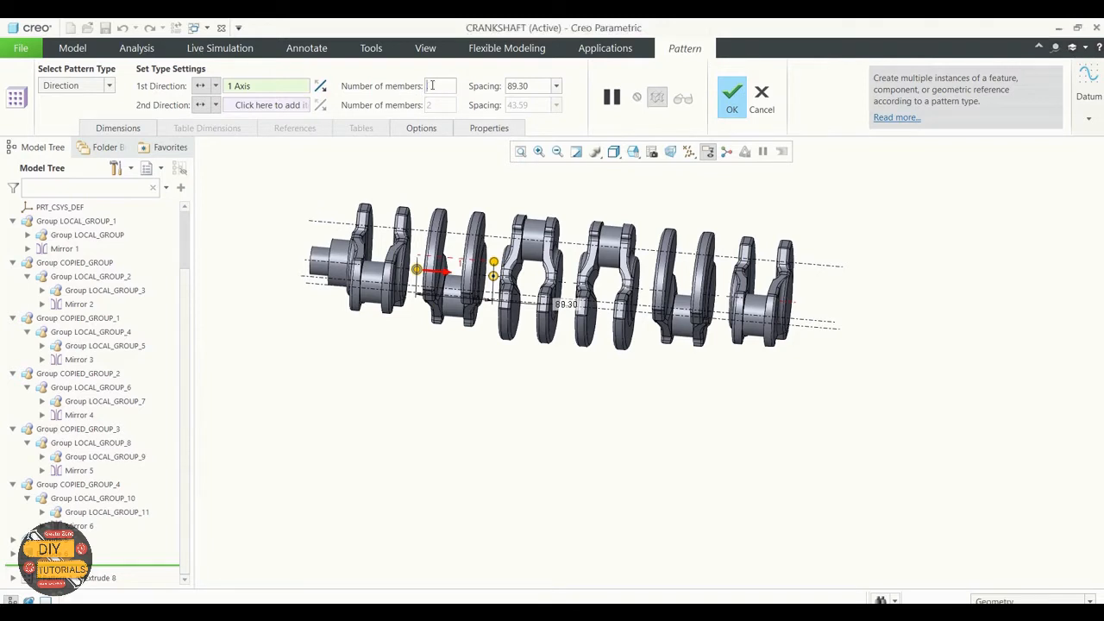
text(5)
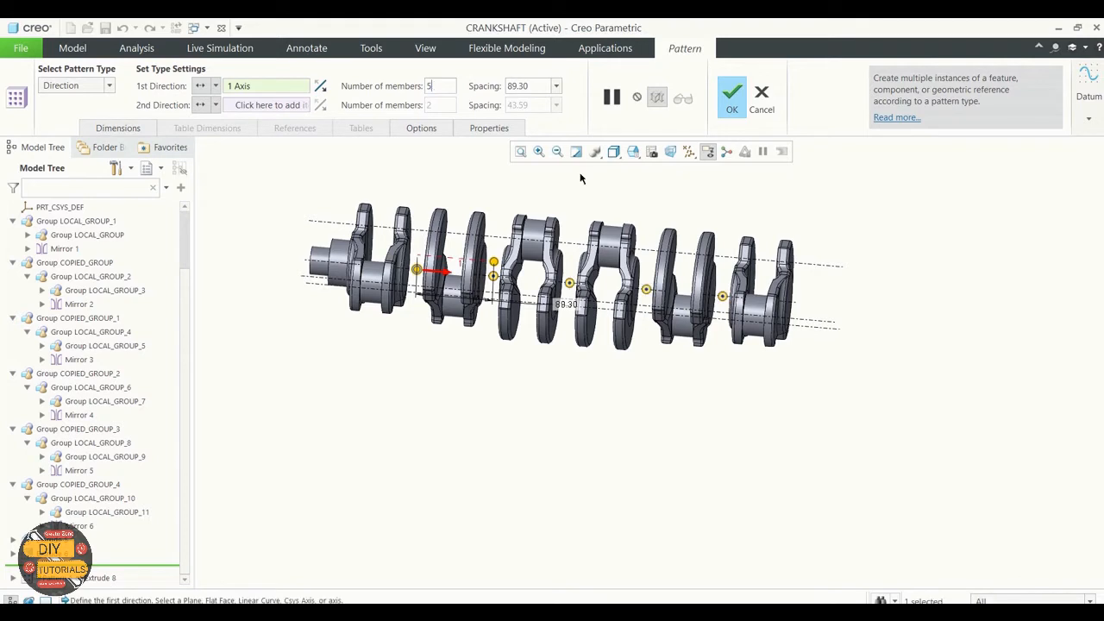
mouse_move(593, 297)
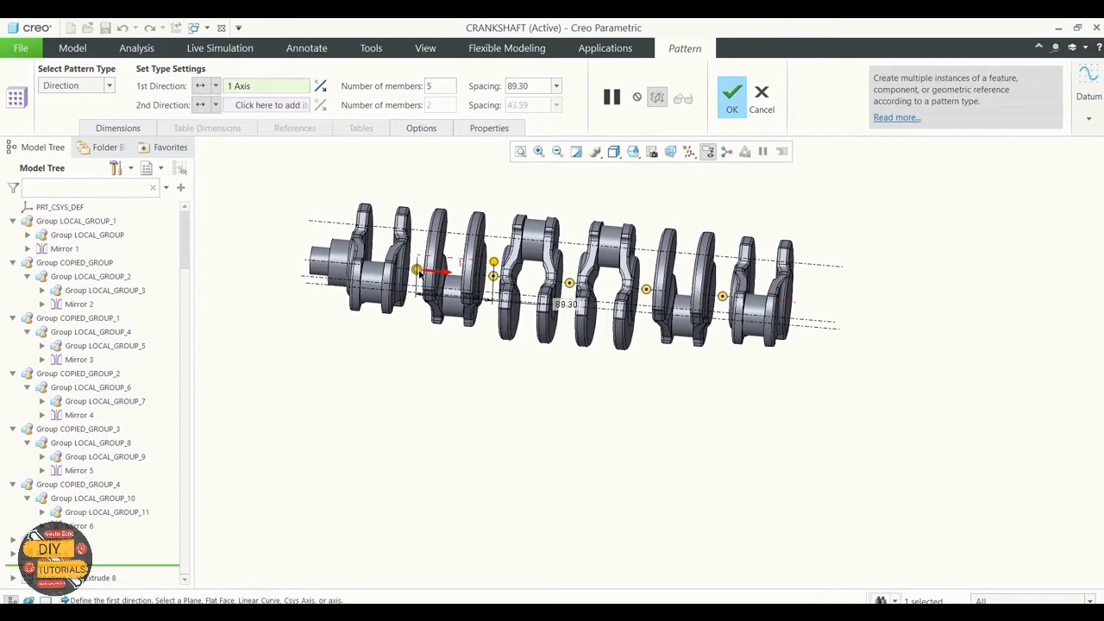
mouse_move(731, 107)
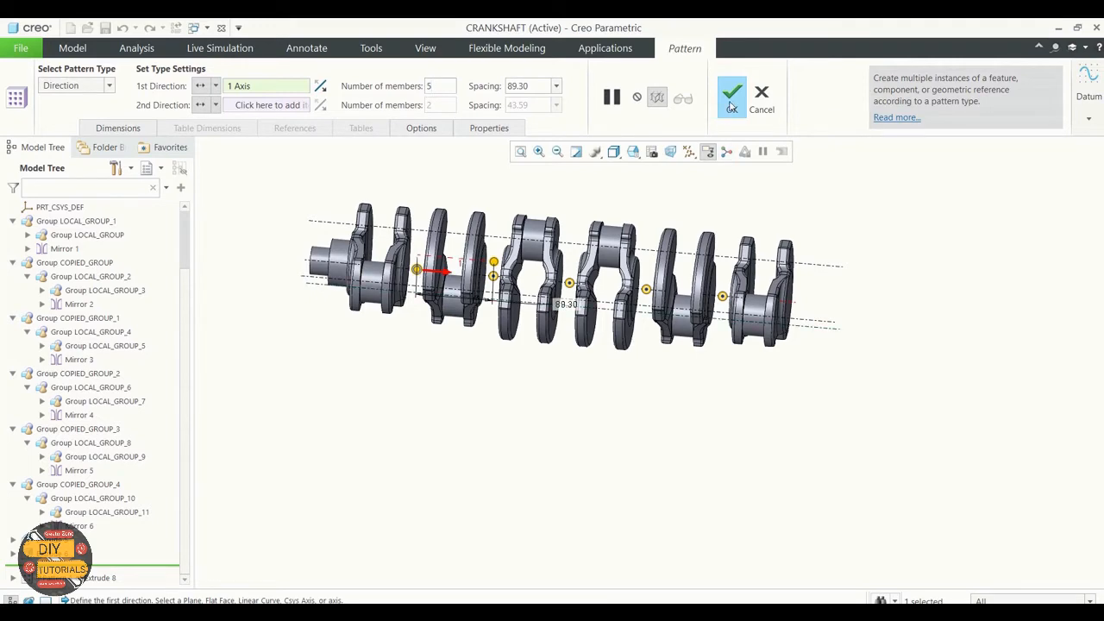
click(731, 93)
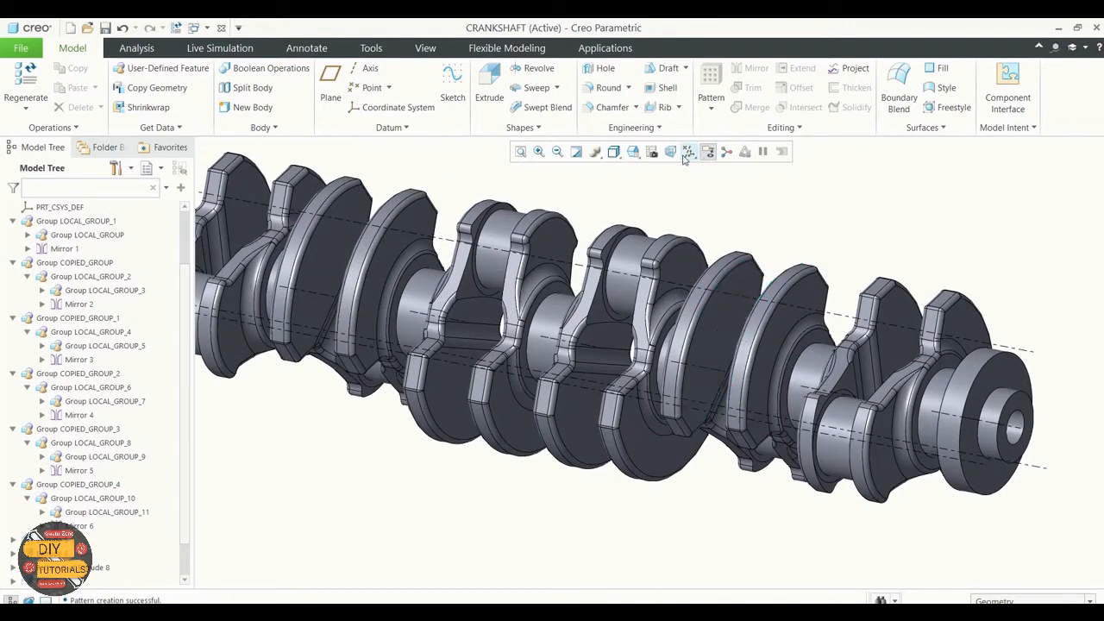
Hide the datum axes and add a 5.00 D x D edge chamfer on the shaft end's outer edge
click(690, 152)
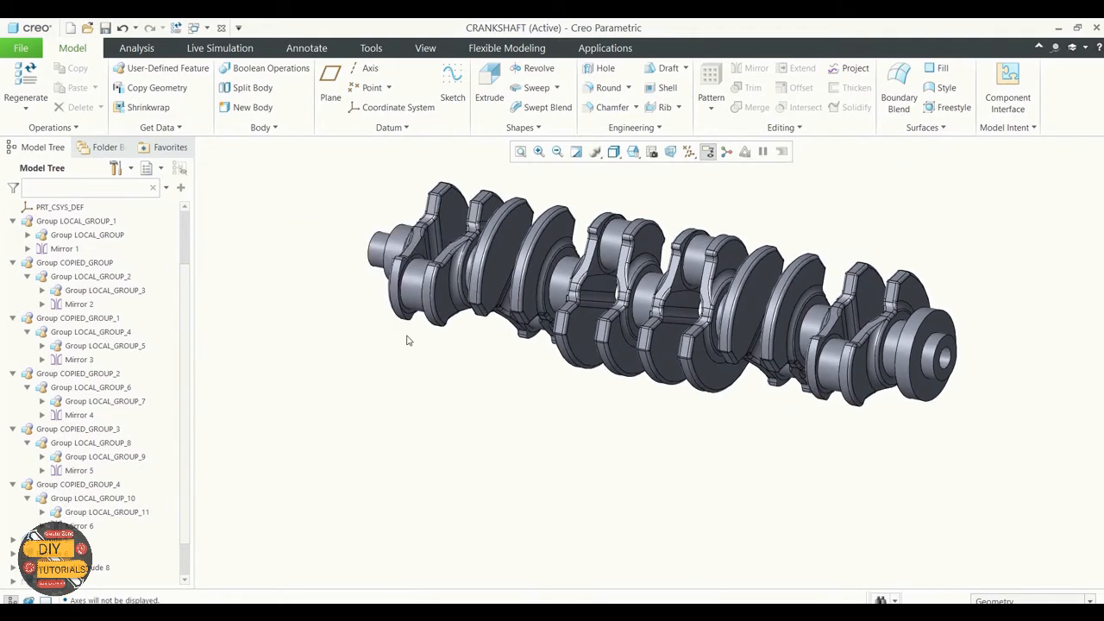
mouse_move(535, 86)
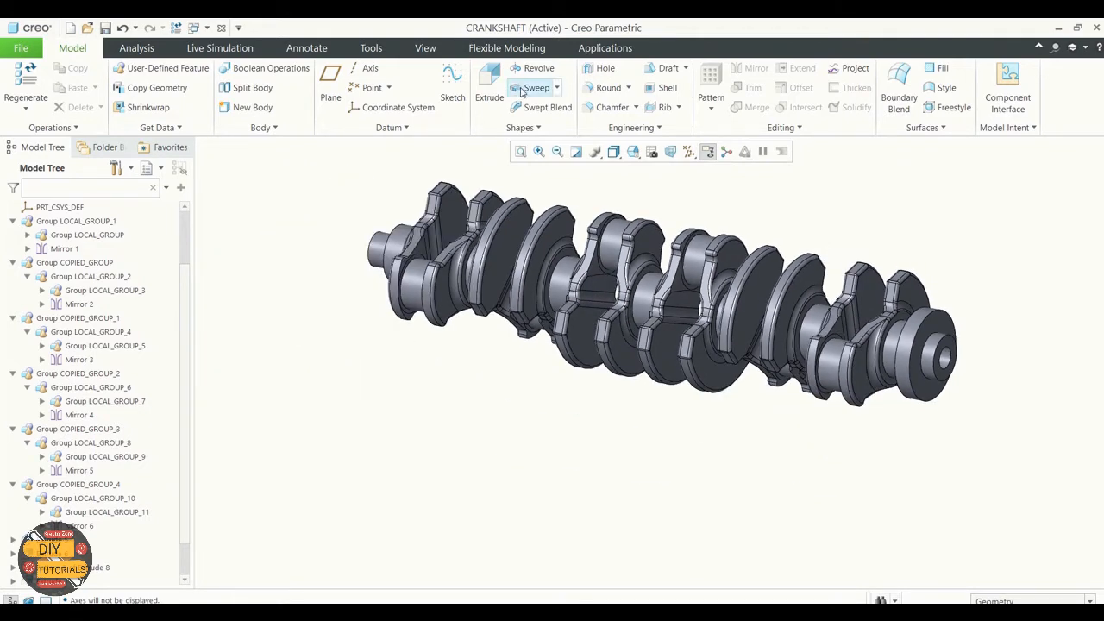
click(637, 107)
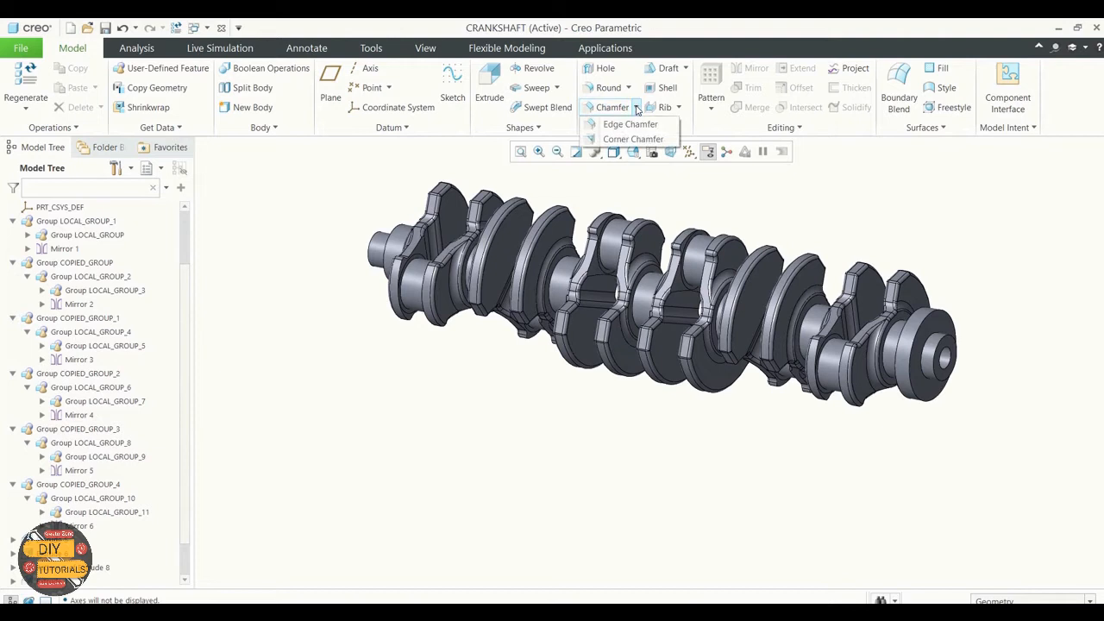
mouse_move(630, 124)
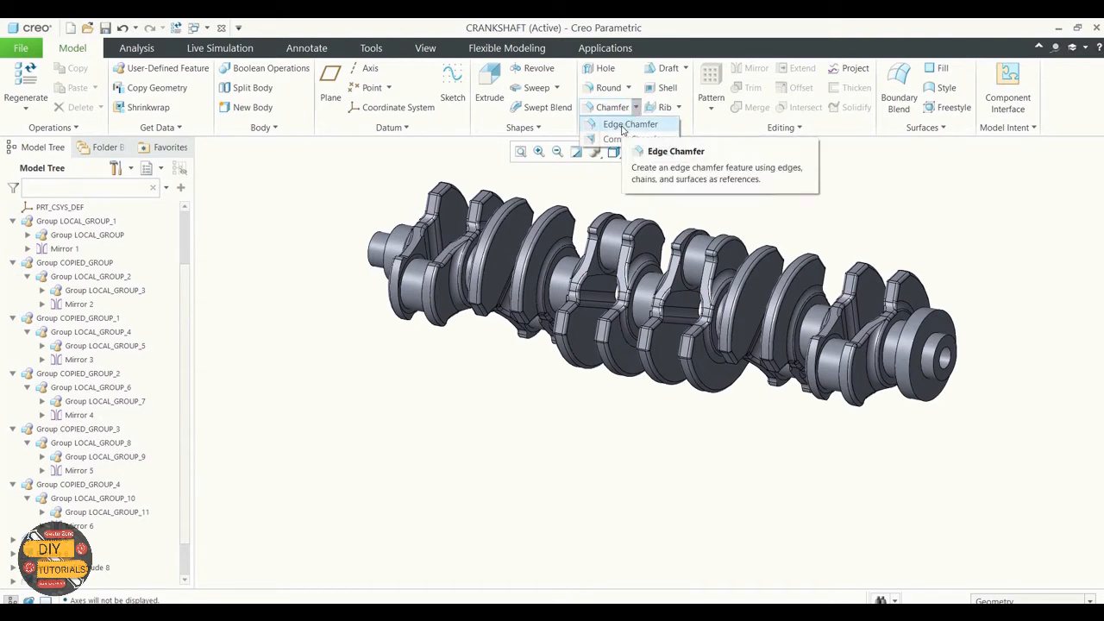
click(631, 124)
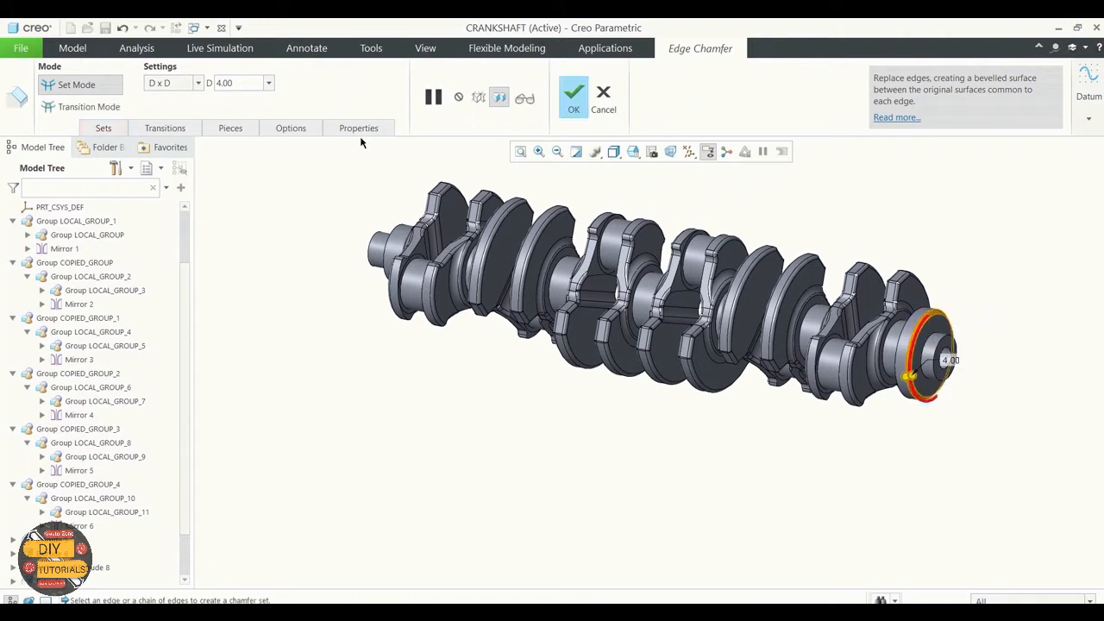
text(5)
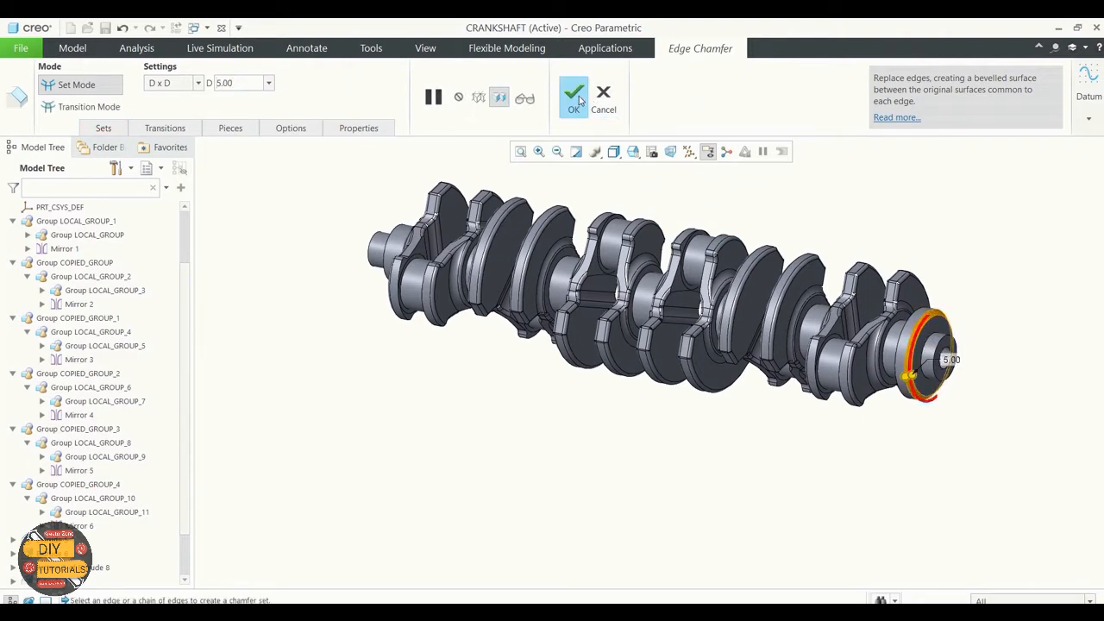
click(573, 95)
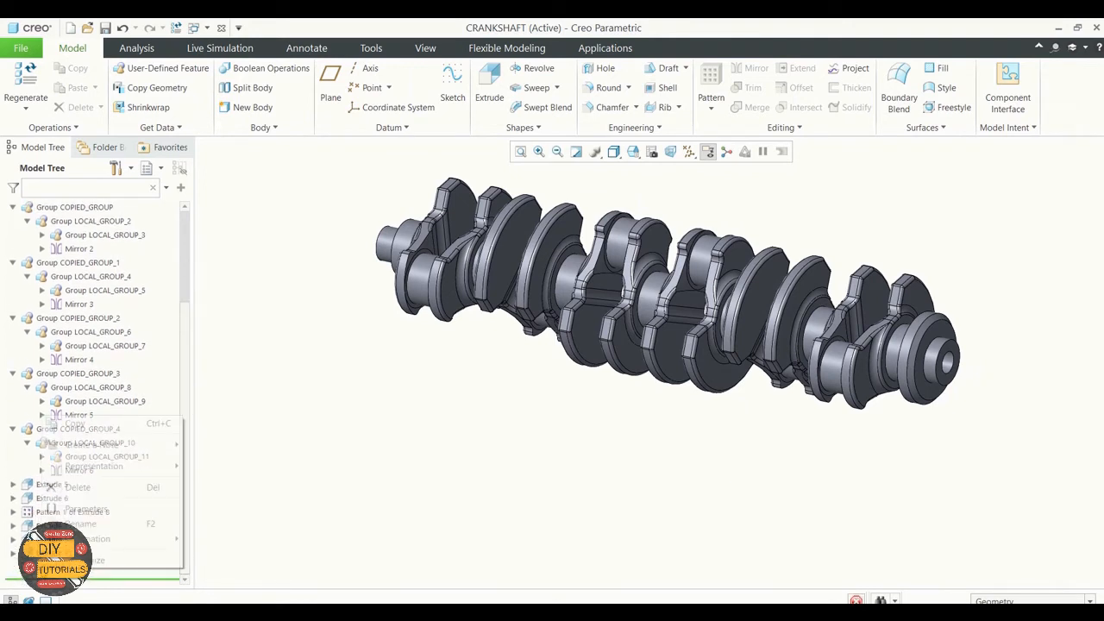
Add a second 5.00 edge chamfer on the inner edge of the end bore
right_click(89, 428)
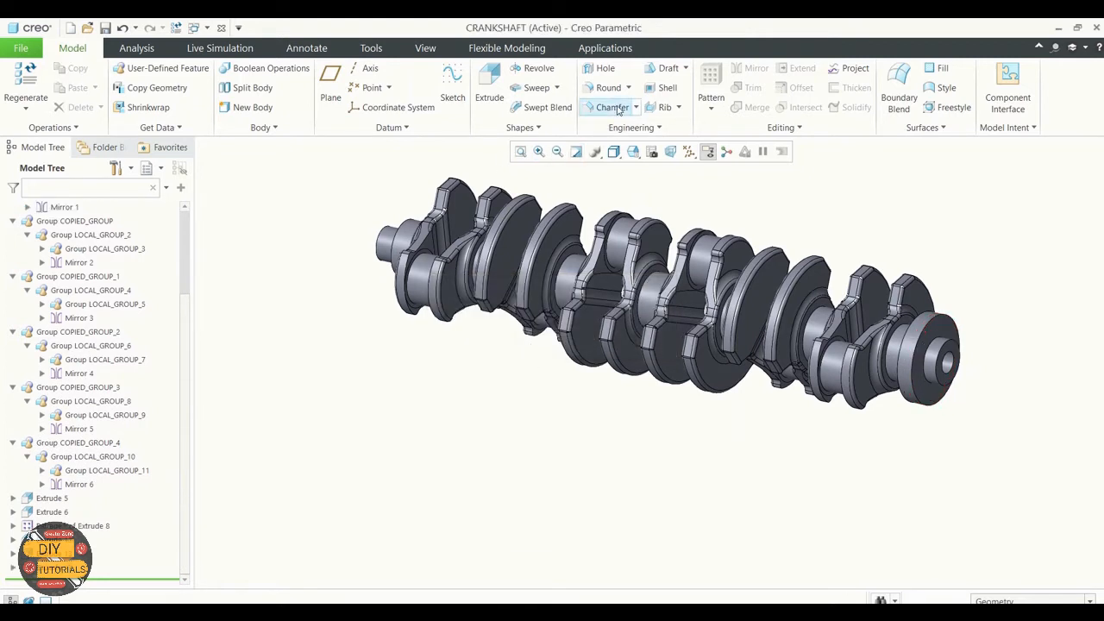
click(610, 107)
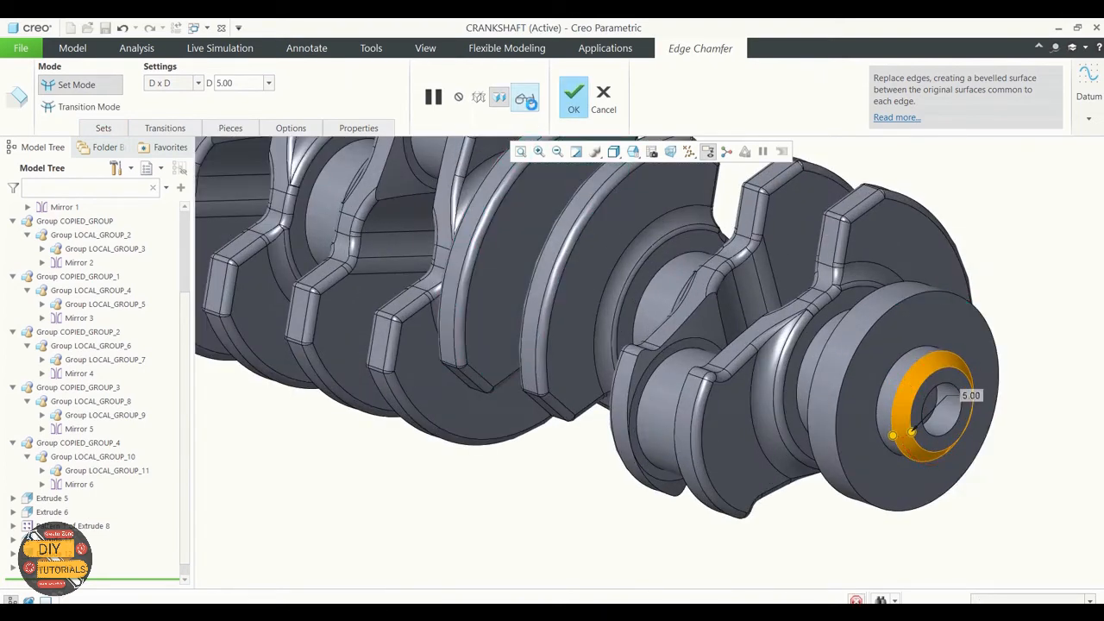
click(572, 95)
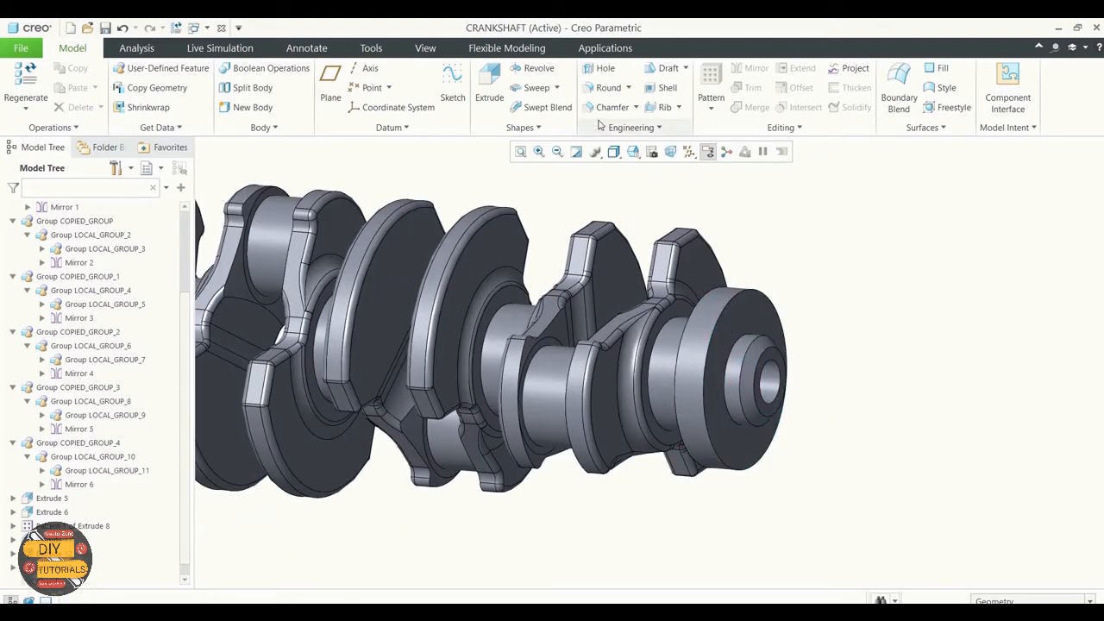
click(605, 69)
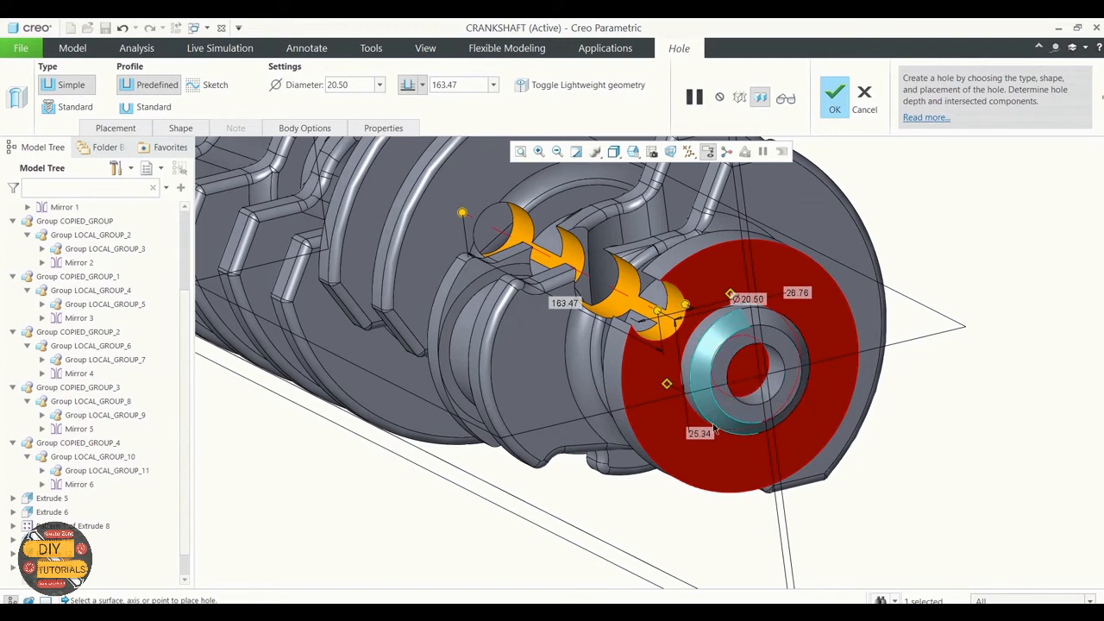
Place a 9.00 diameter hole on the end flange face, offset from the shaft centre
click(698, 435)
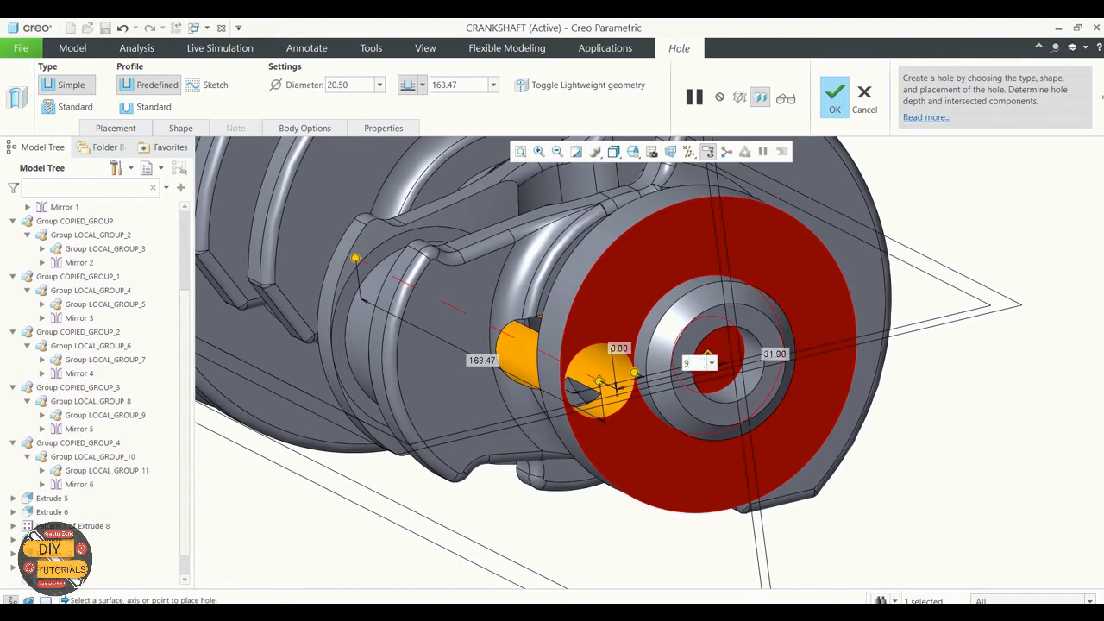
text(9.00)
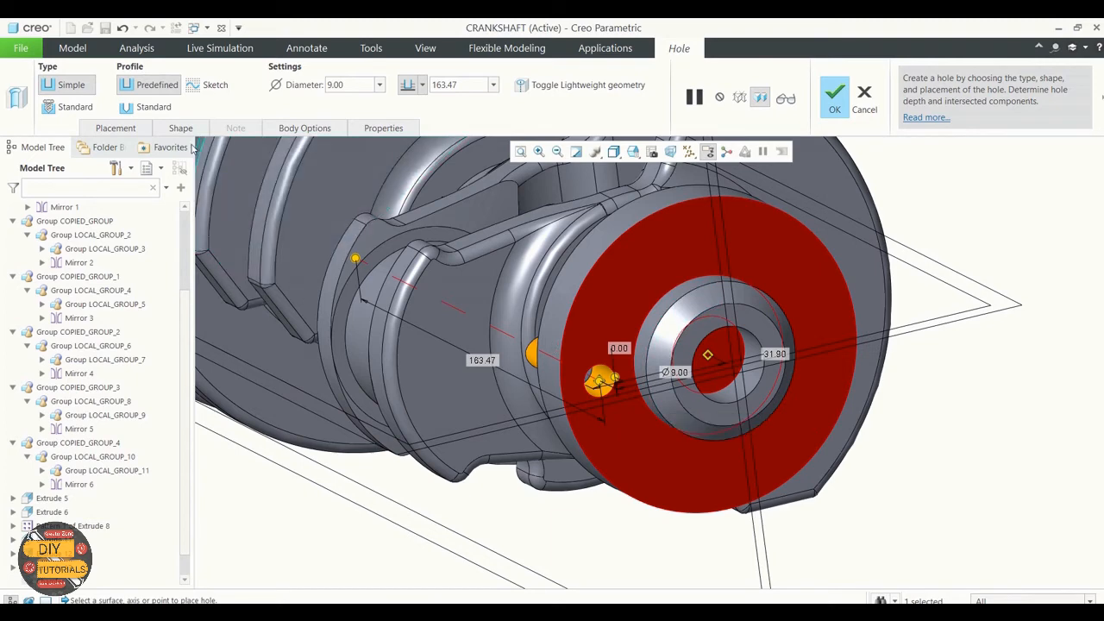
click(407, 85)
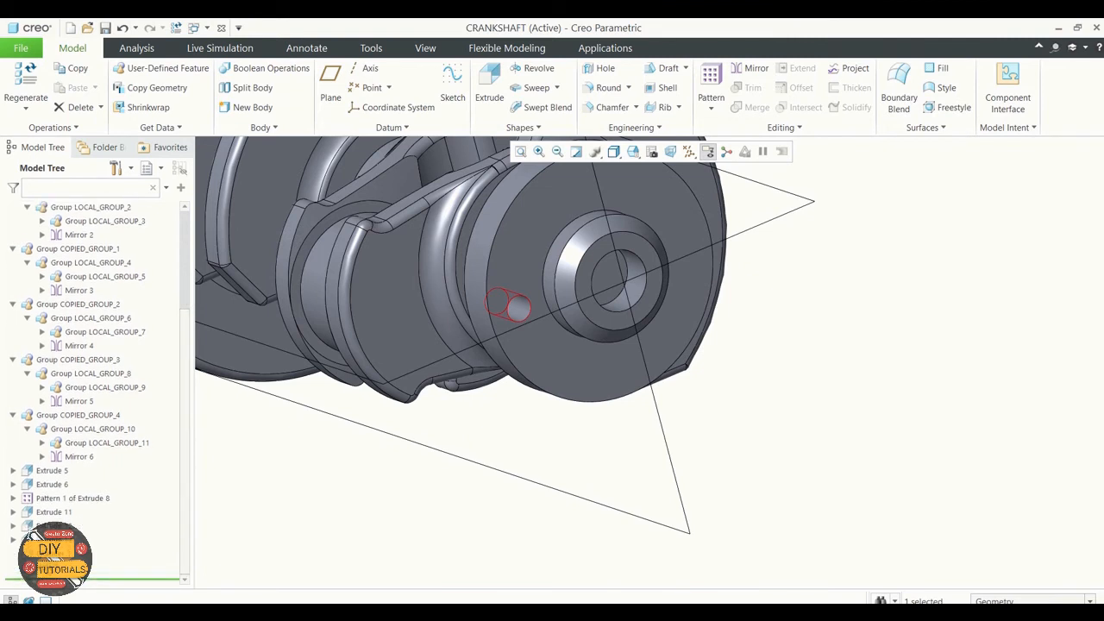
Axis-pattern the 9.00 hole around the shaft axis as 6 holes 60 degrees apart
right_click(89, 318)
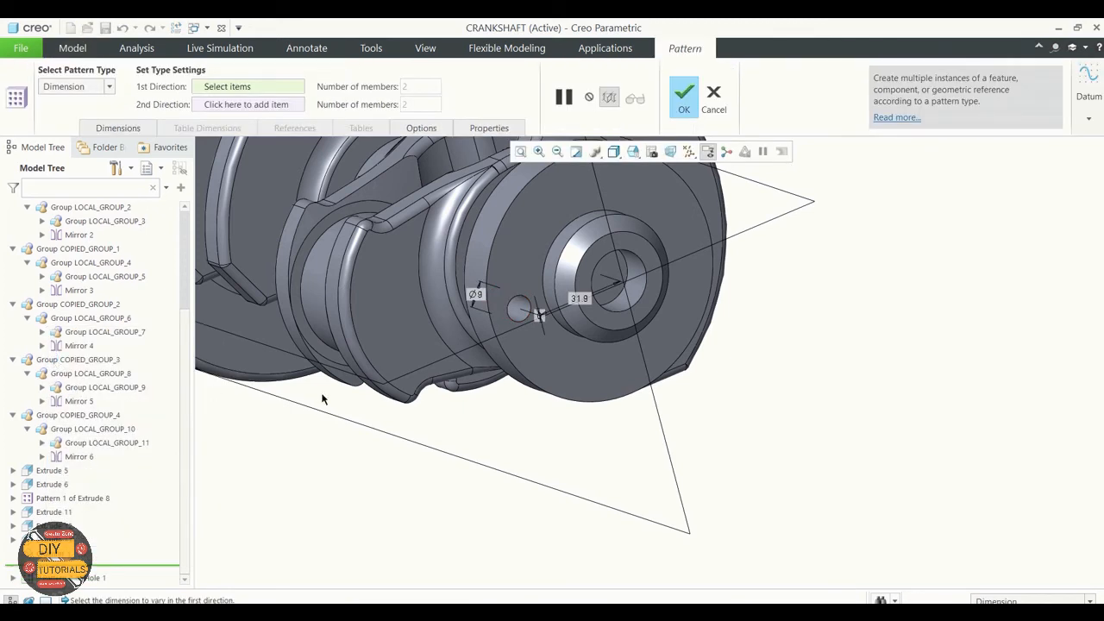
mouse_move(117, 93)
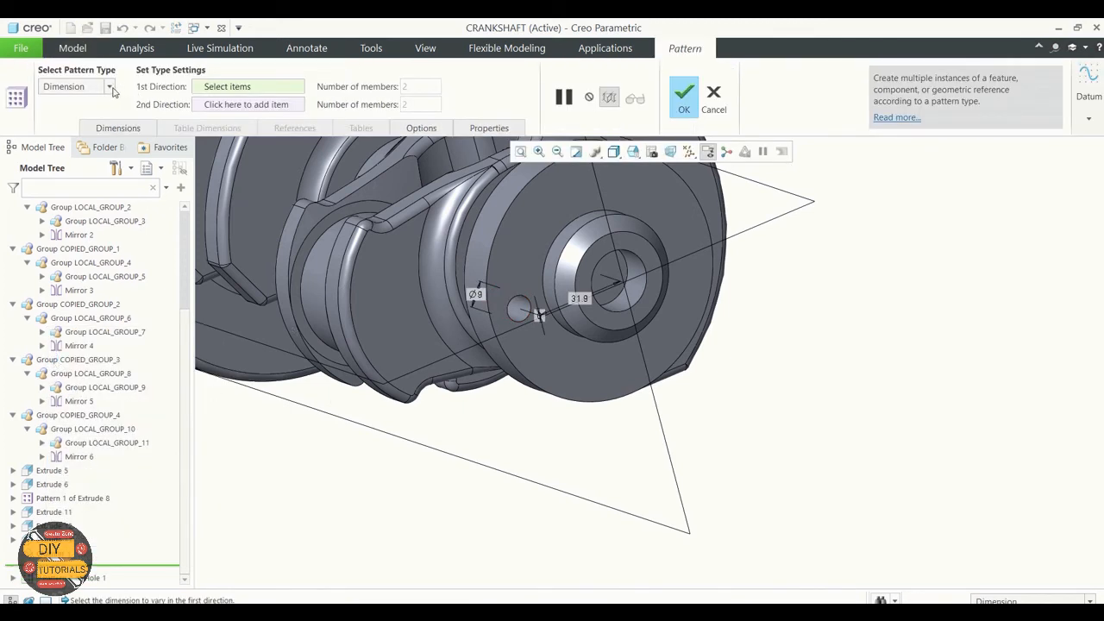
click(690, 151)
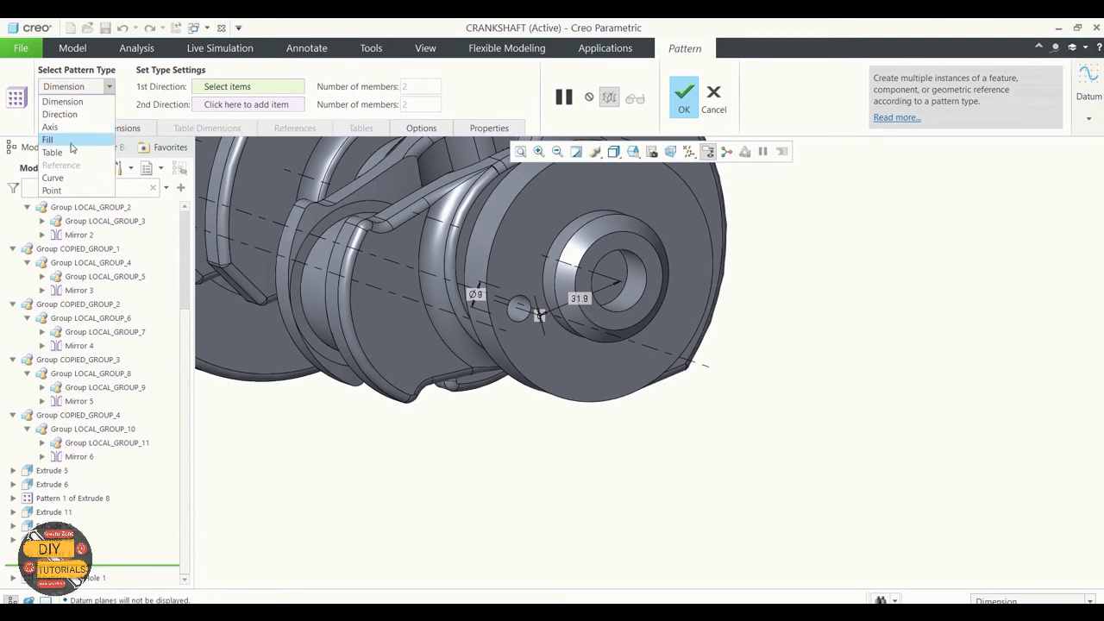
click(50, 128)
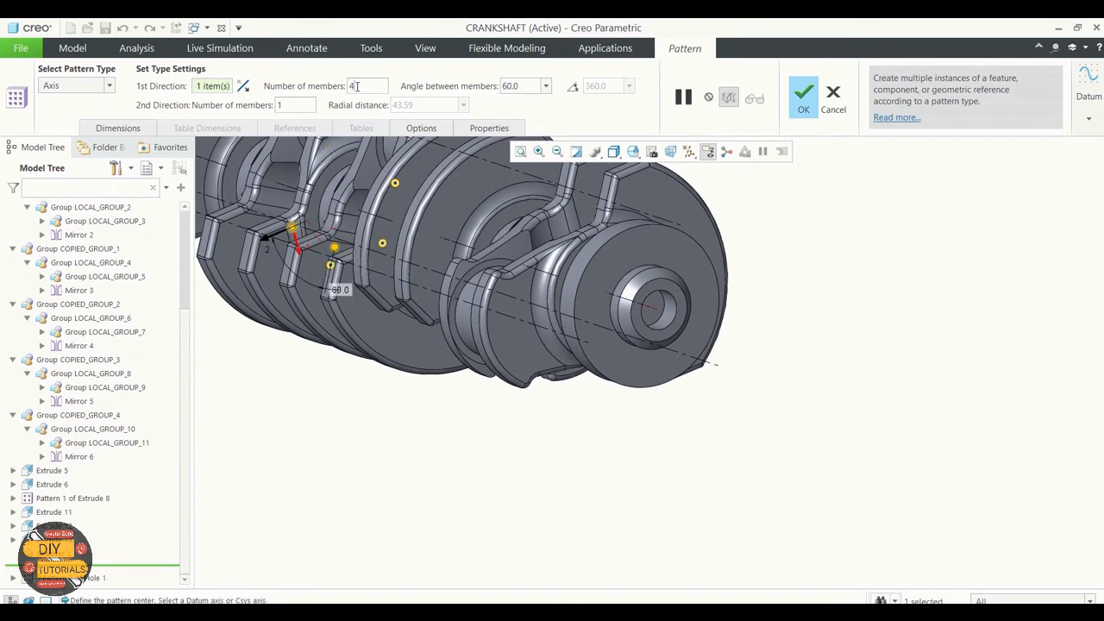
text(6)
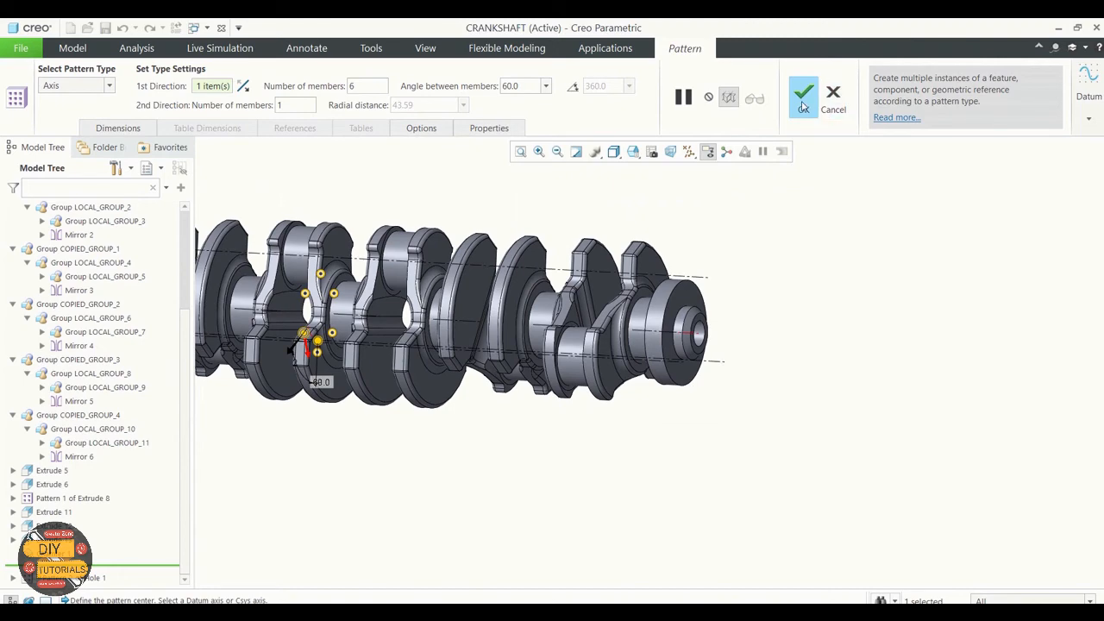
click(802, 93)
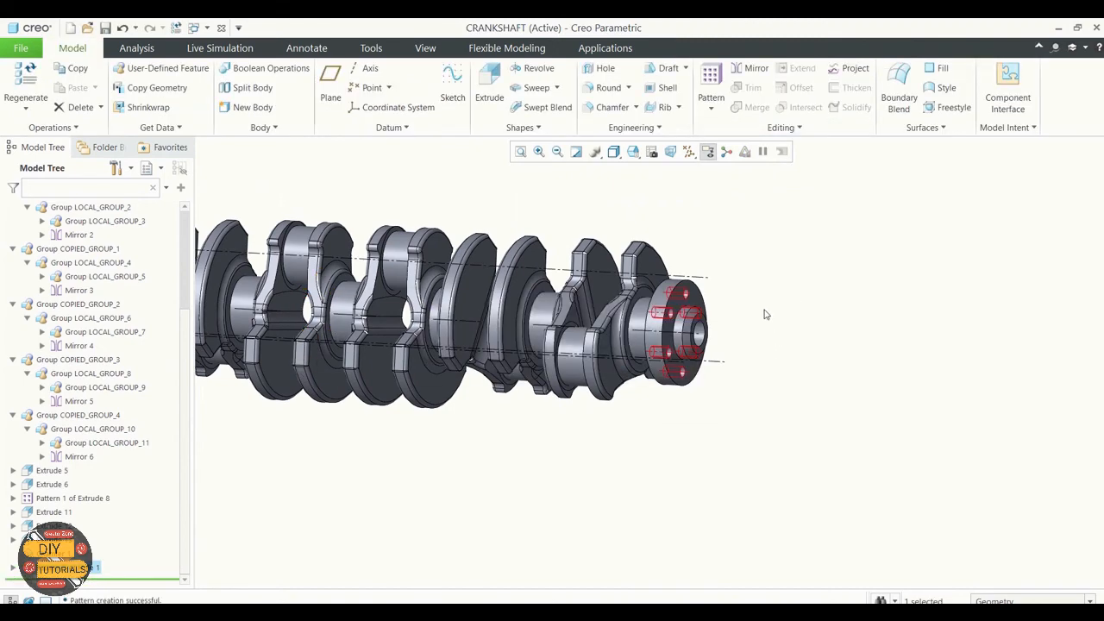